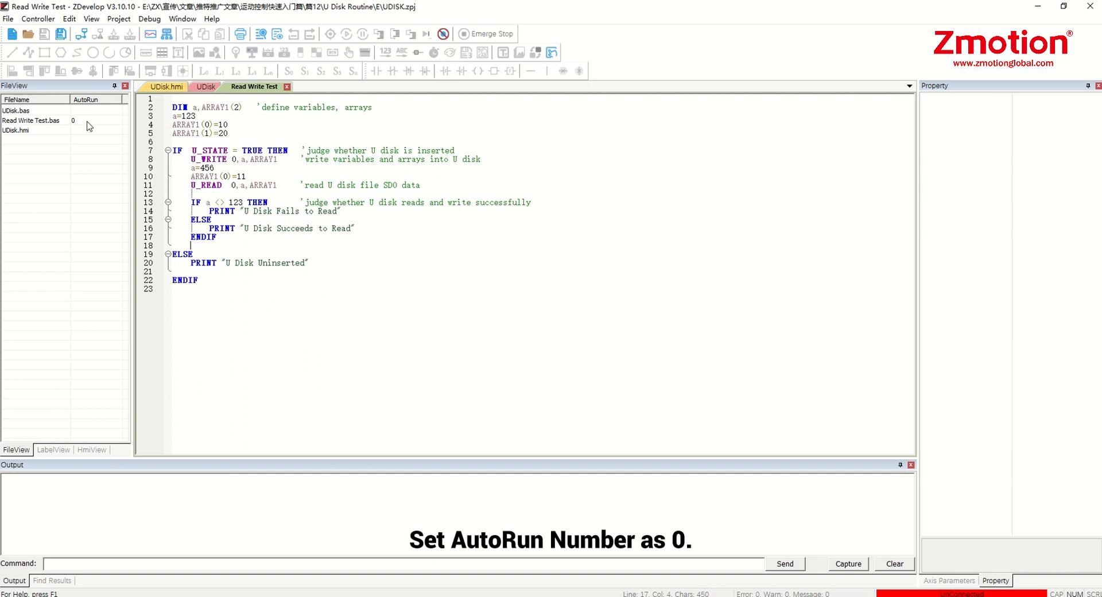
- Set Read Write Test.bas to AutoRun 0 and connect to the VPLC5xx-Simu controller
click(17, 130)
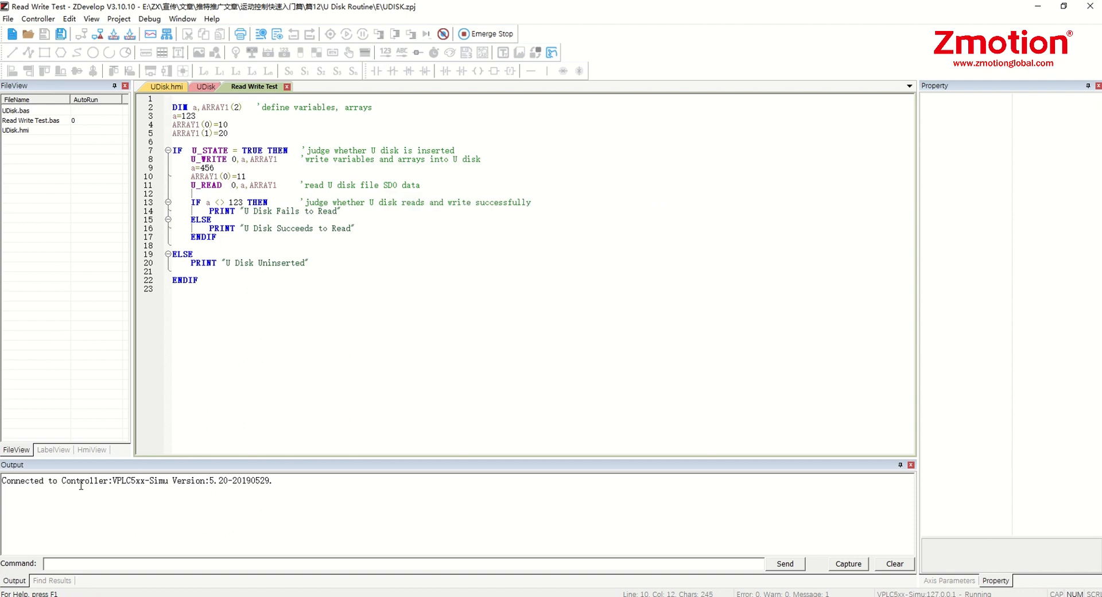
- Start the debugger with 'Down ram again', pausing Read Write Test at line 1
click(149, 18)
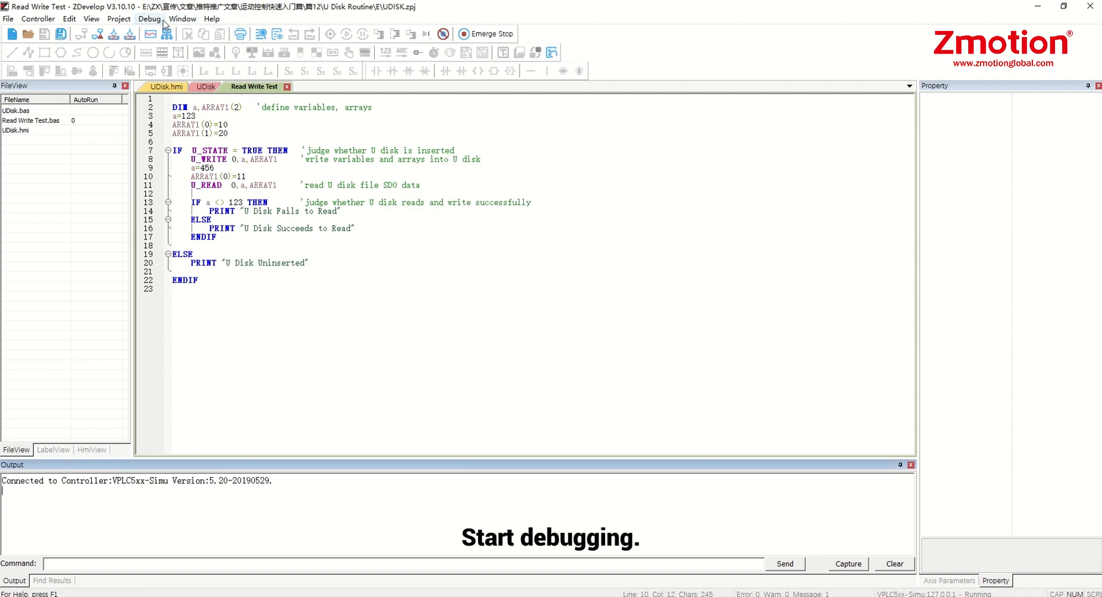
click(180, 45)
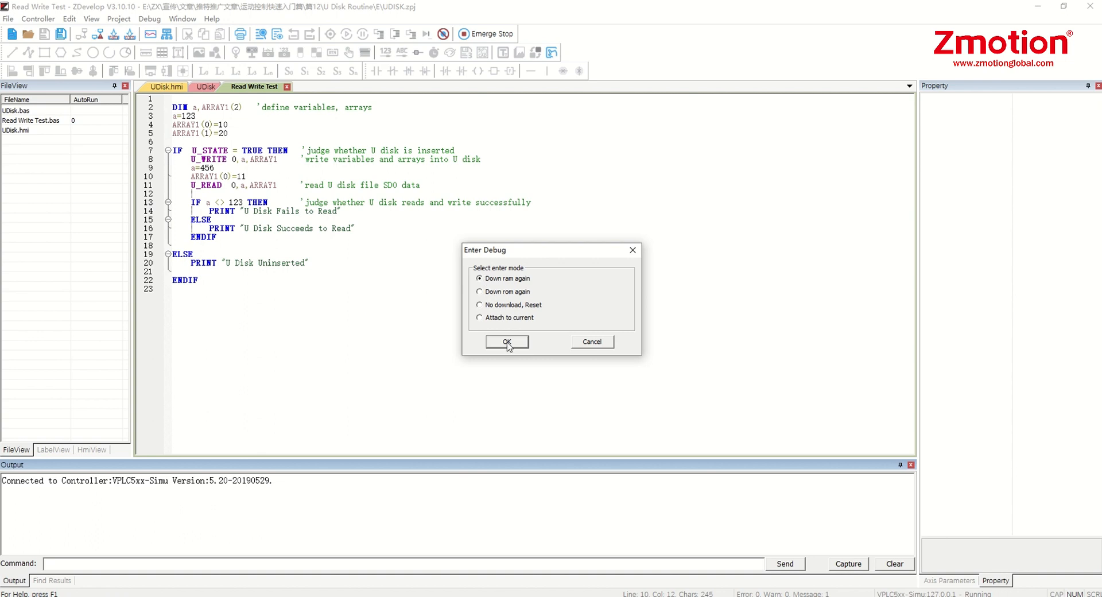
click(506, 342)
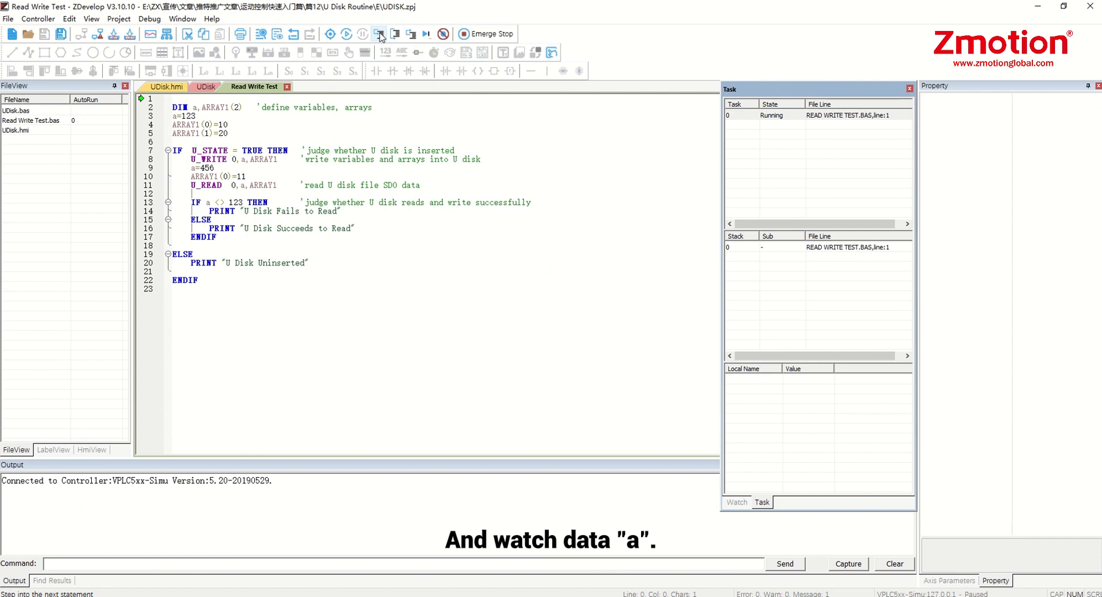
- Step Into repeatedly from line 1 through the U disk write and read to line 13
click(380, 33)
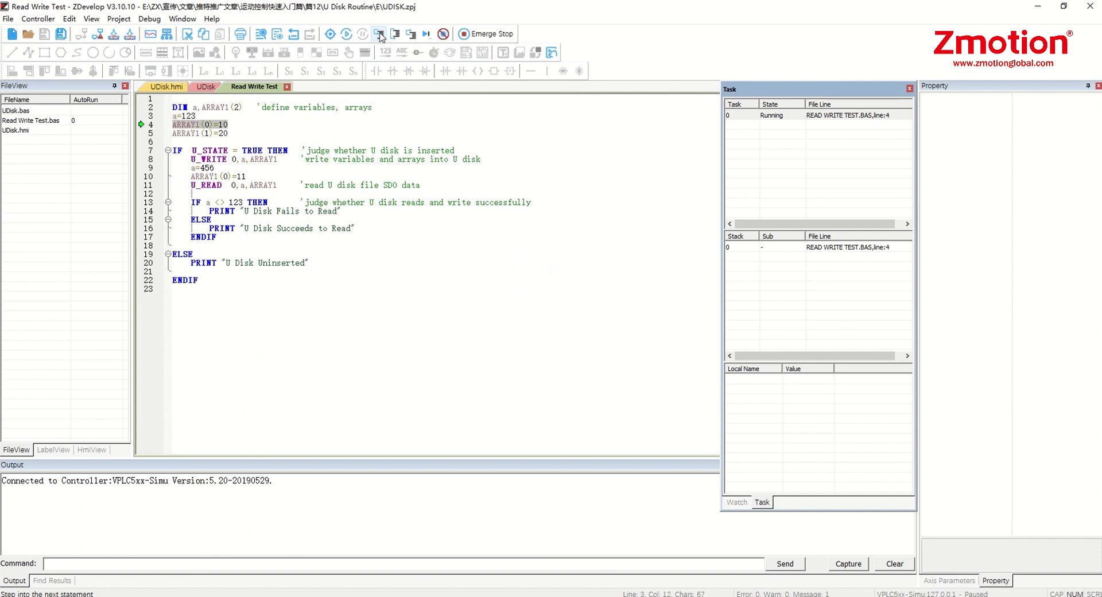
click(380, 33)
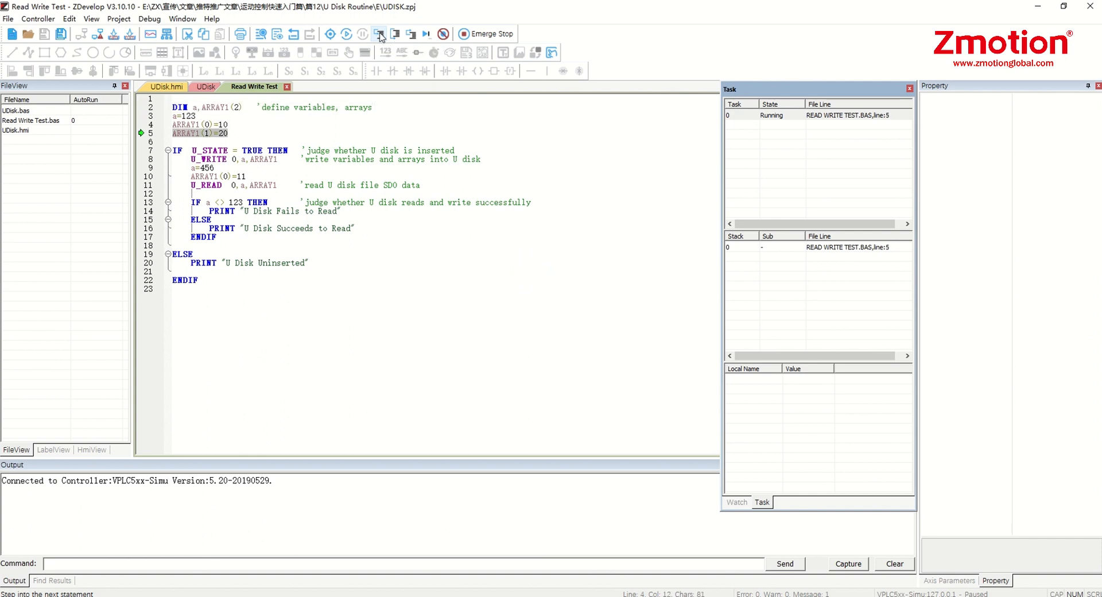
click(380, 34)
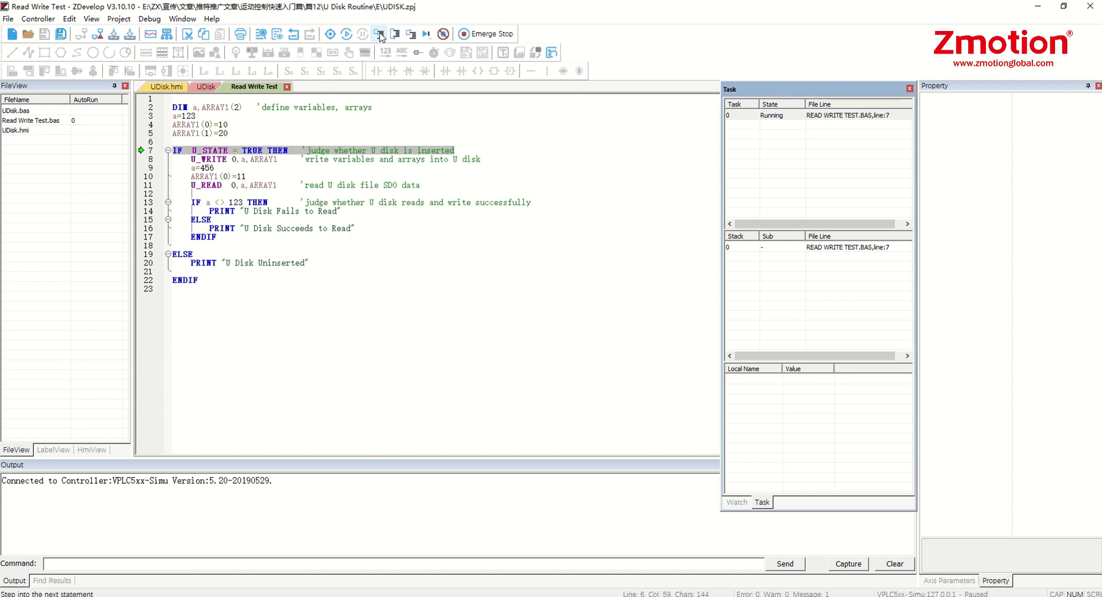
click(380, 33)
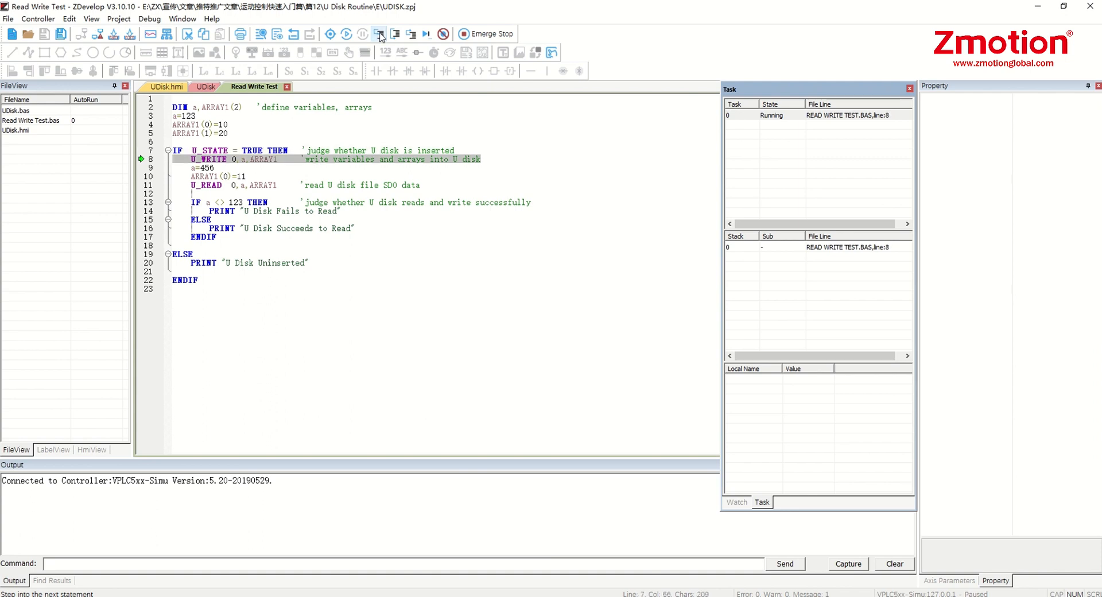
click(380, 33)
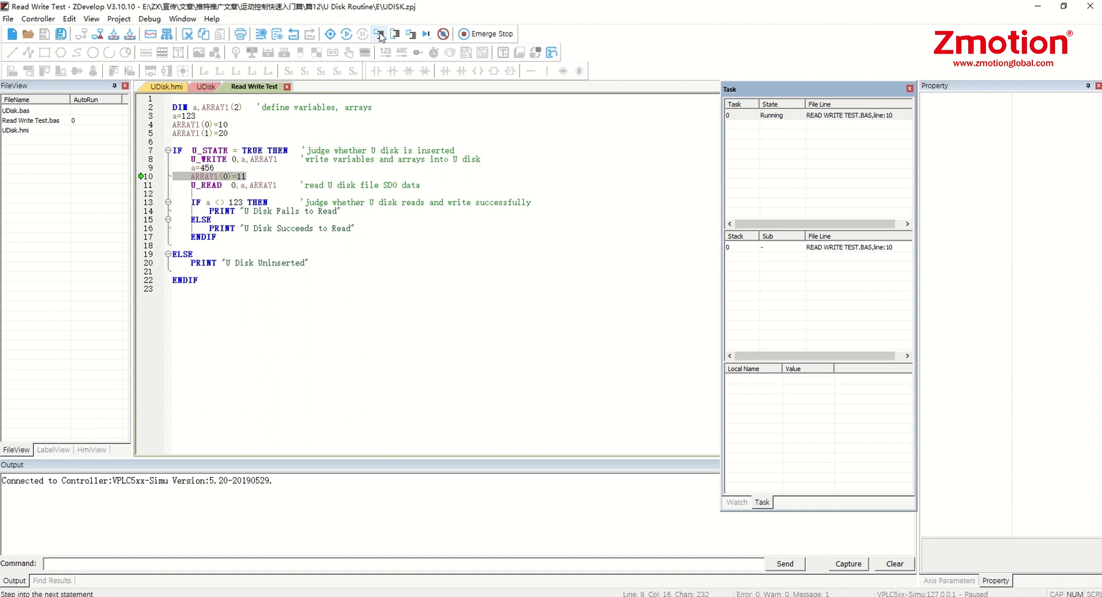
click(380, 34)
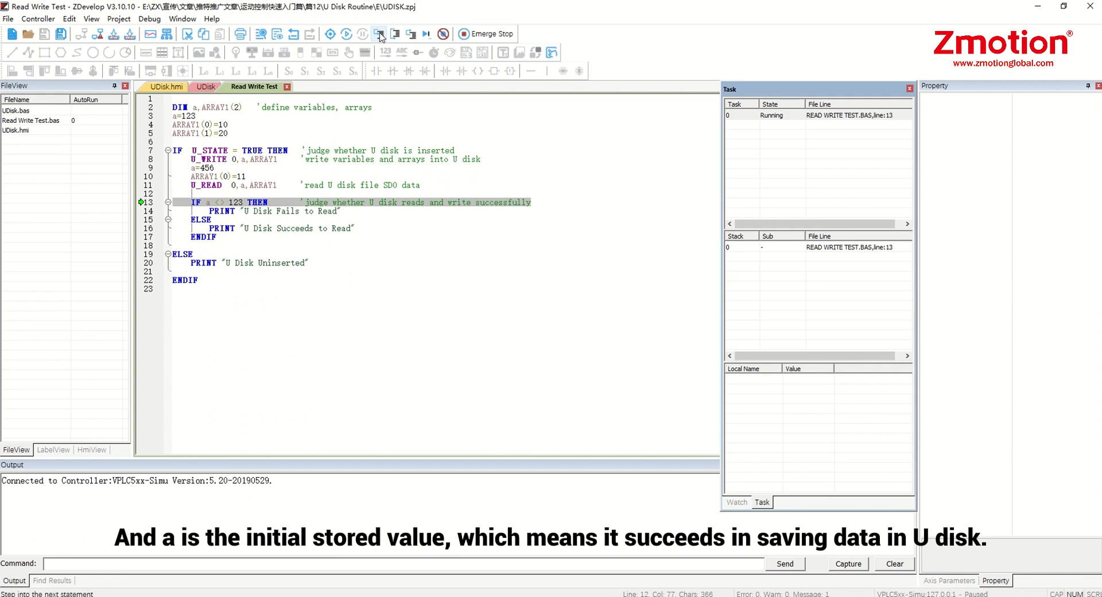
click(378, 33)
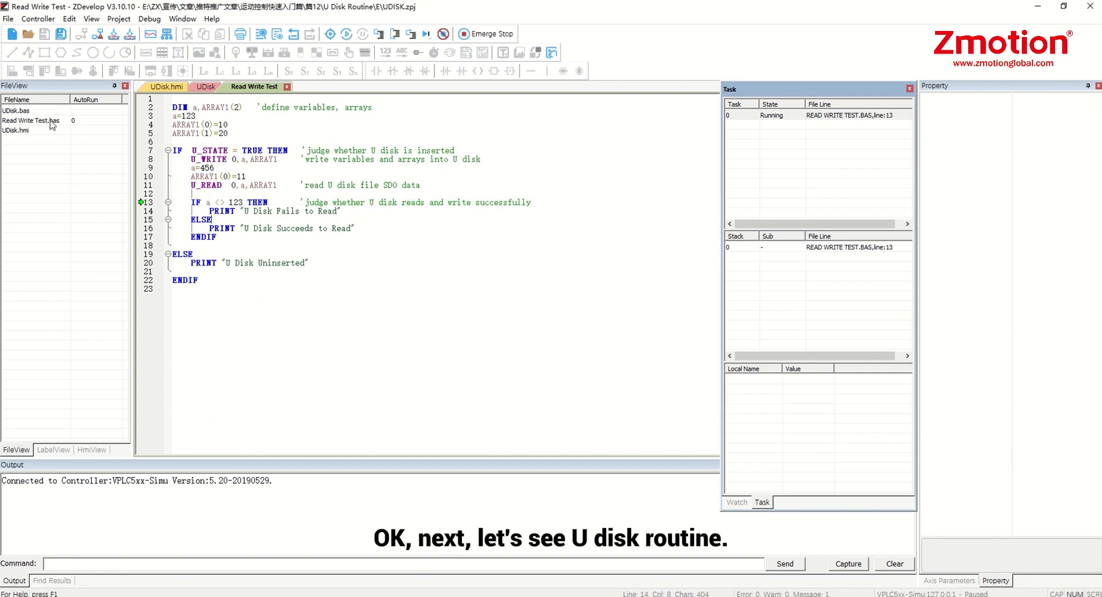
- Remove Read Write Test.bas from the project and give UDisk.hmi AutoRun 0
right_click(31, 120)
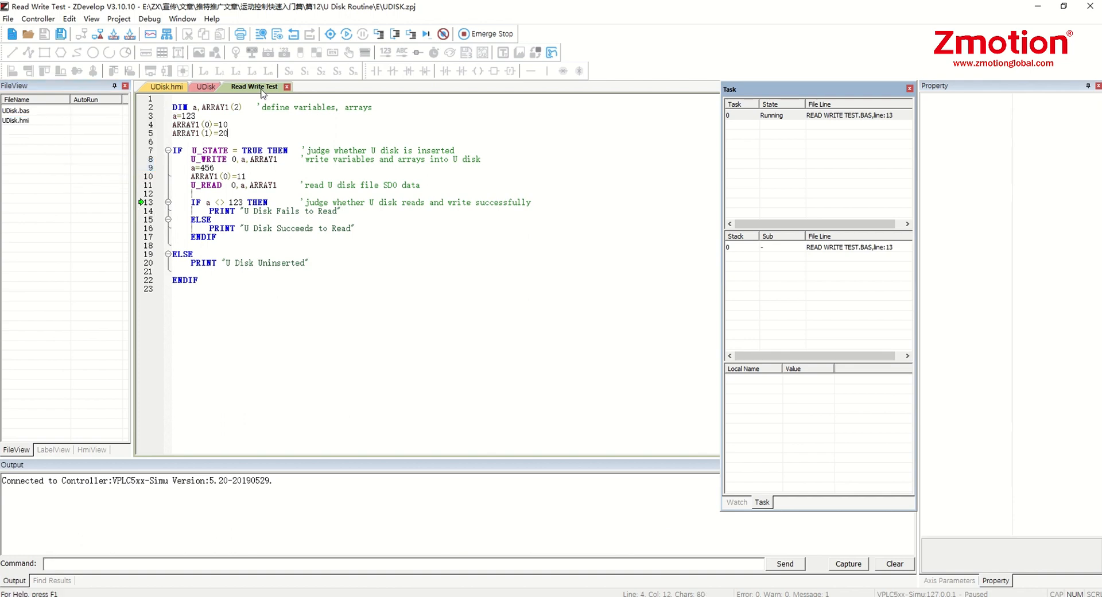
click(287, 86)
text(0)
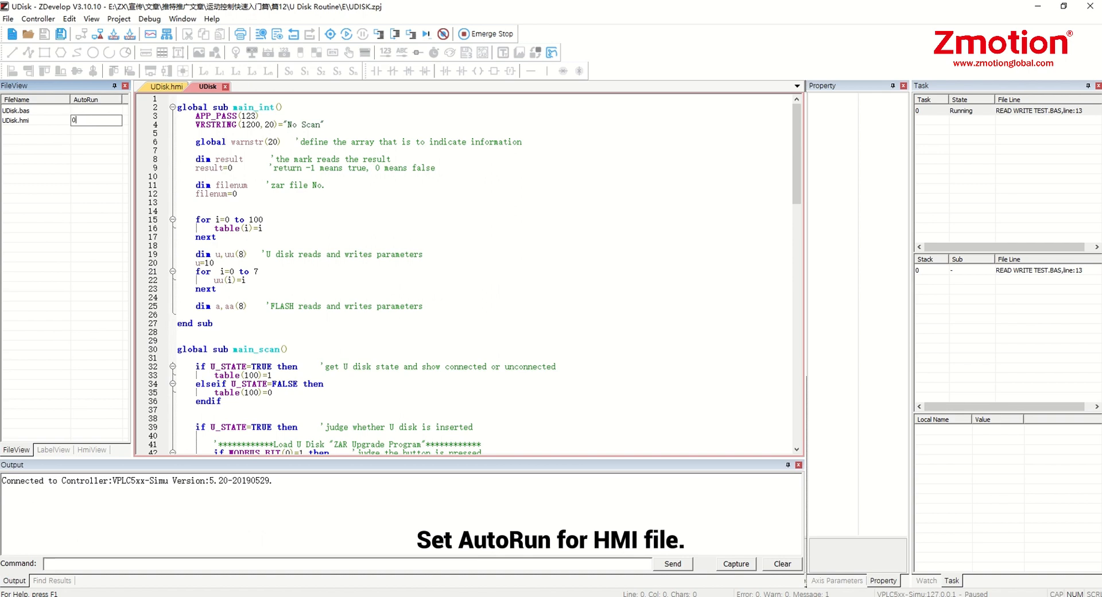
click(32, 119)
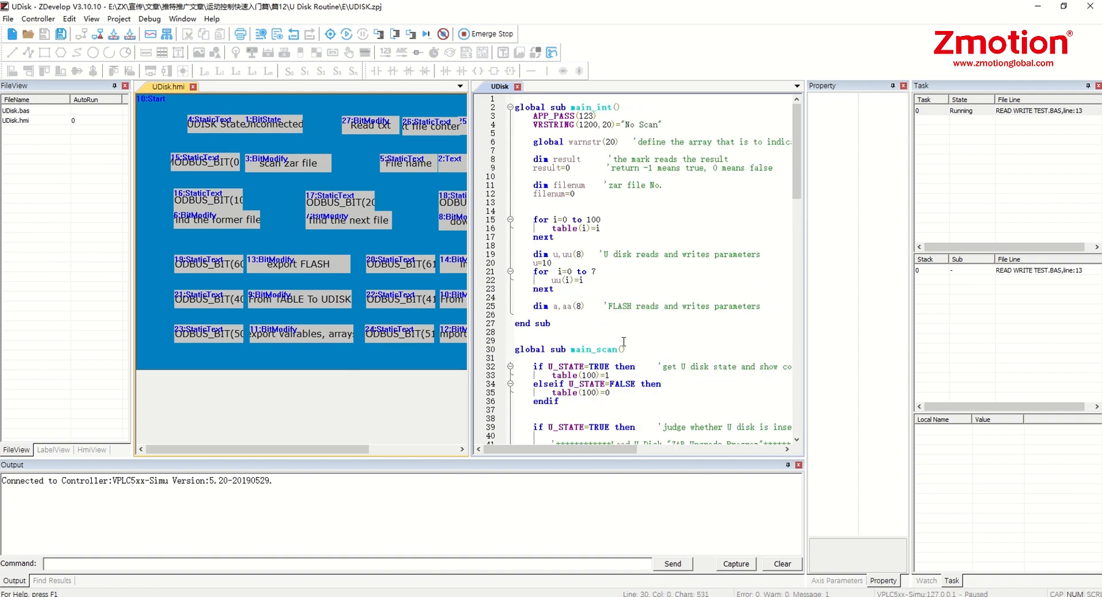
- Set the HMI system's Init Sub to main_int and Period Sub to main_scan
click(69, 19)
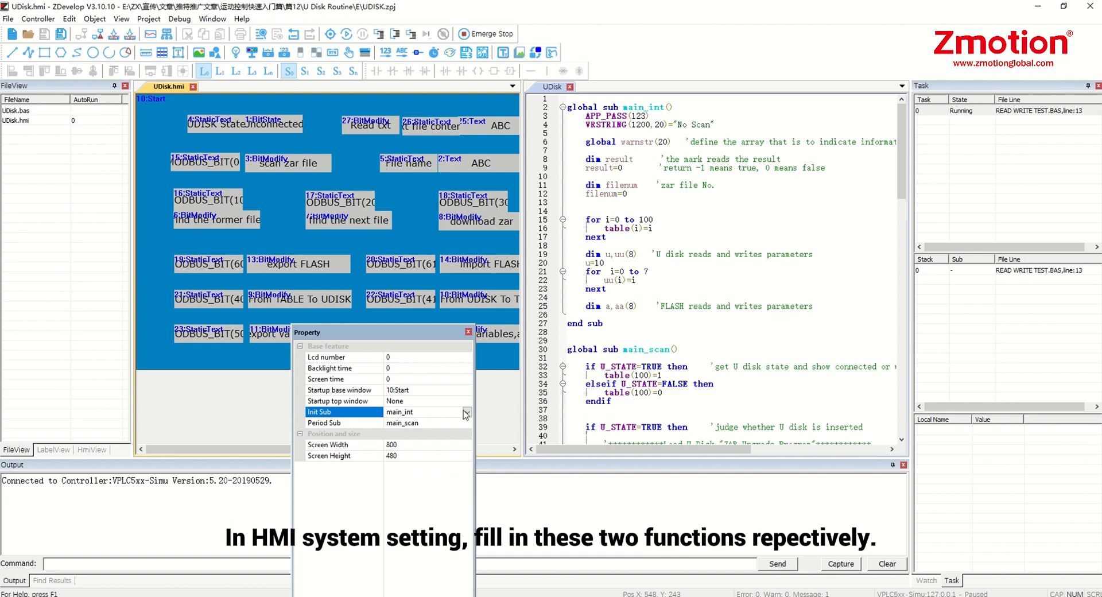
click(343, 422)
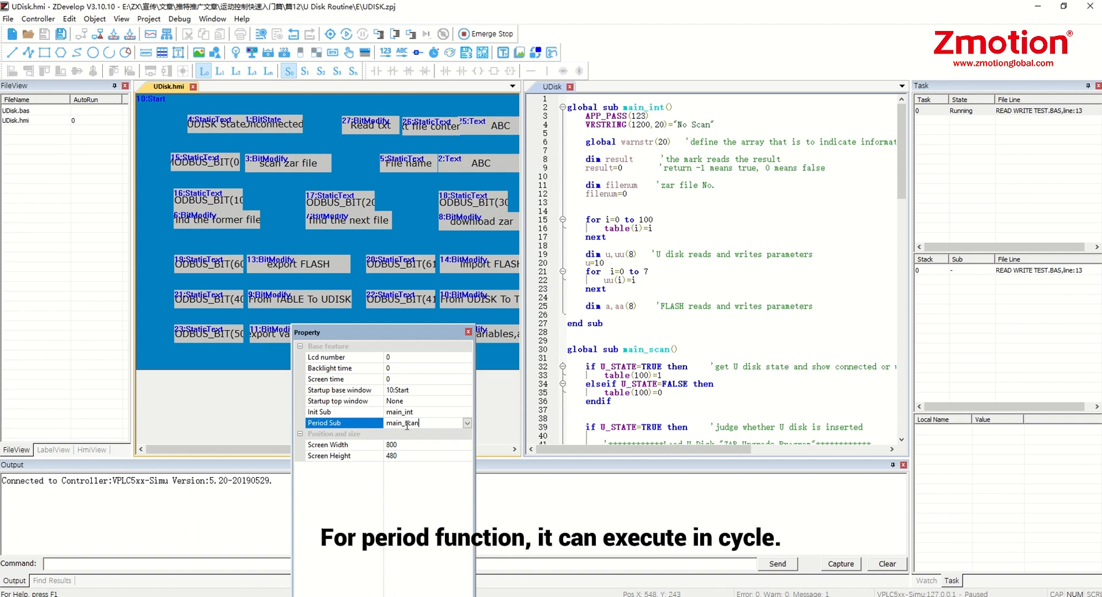
click(392, 444)
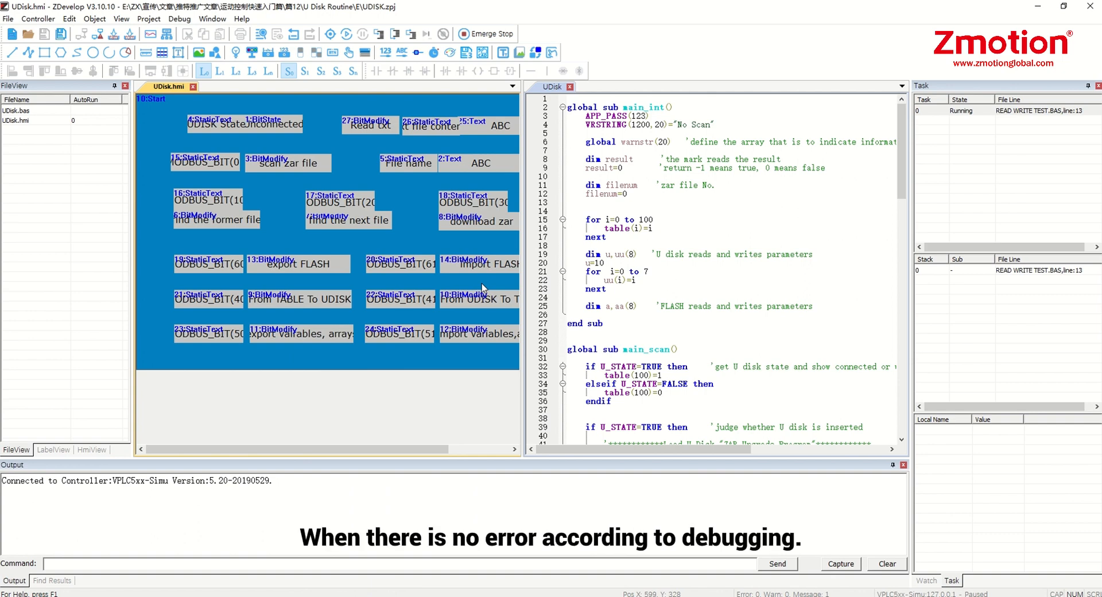
mouse_move(443, 230)
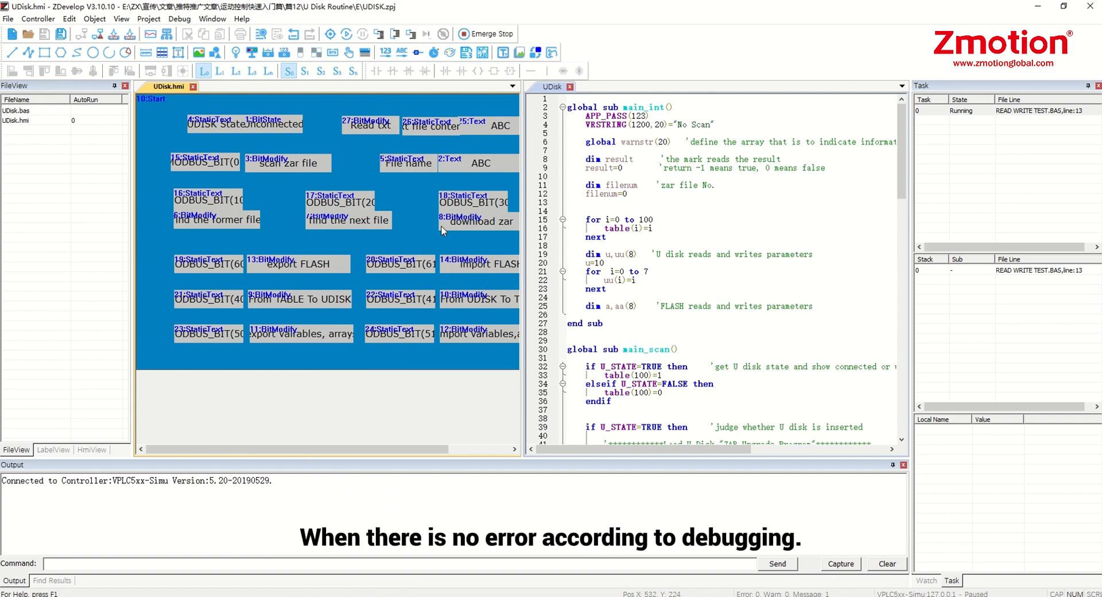
- Make a zar file via Project > Make Zarfile with password and controller ID unbound
click(148, 20)
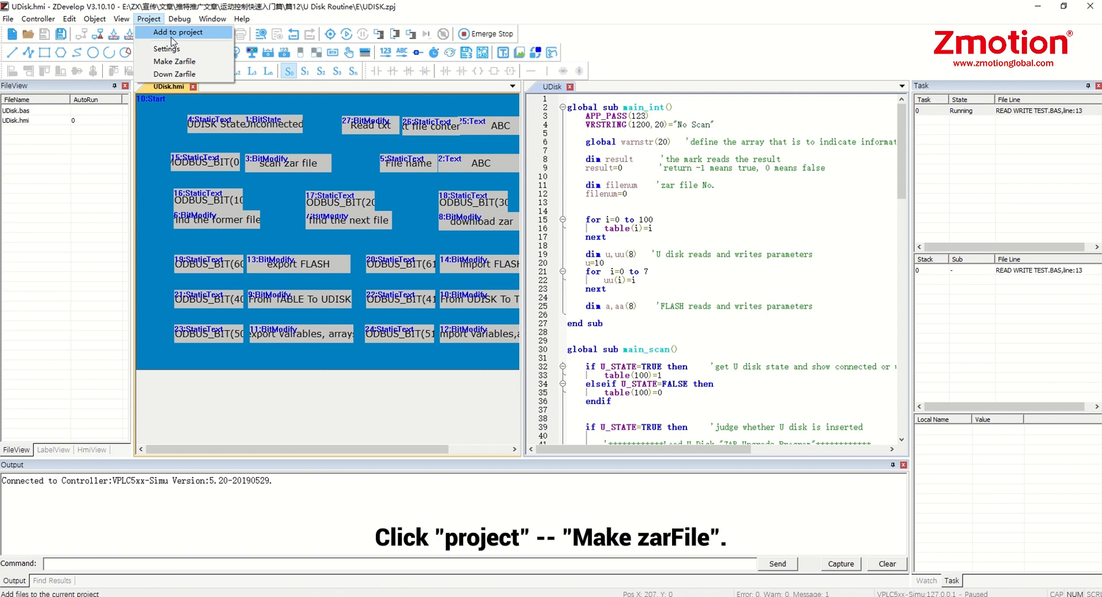
click(173, 61)
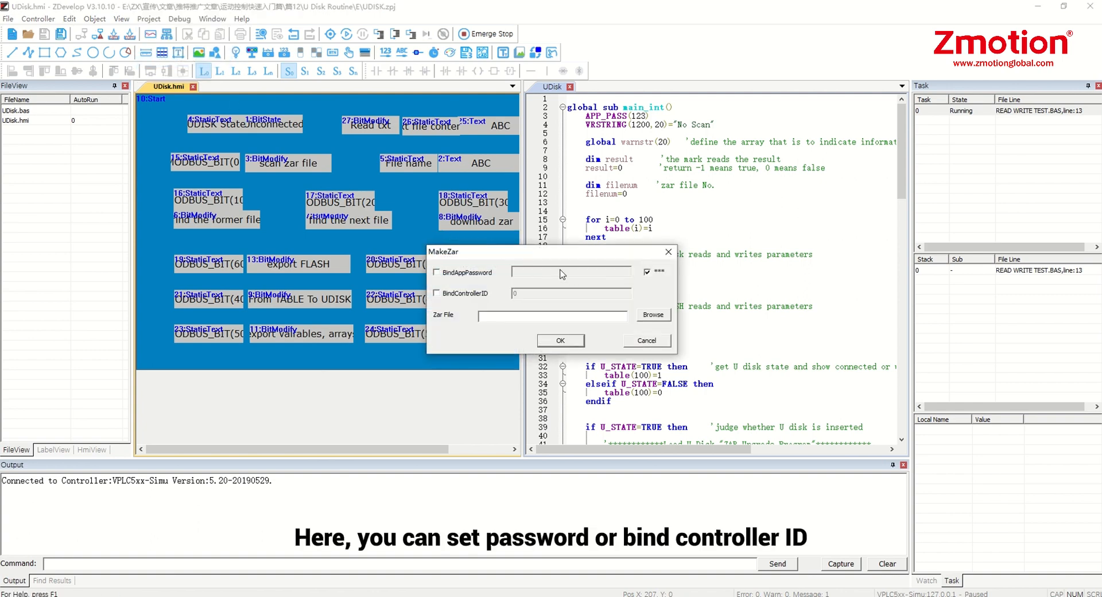
mouse_move(463, 290)
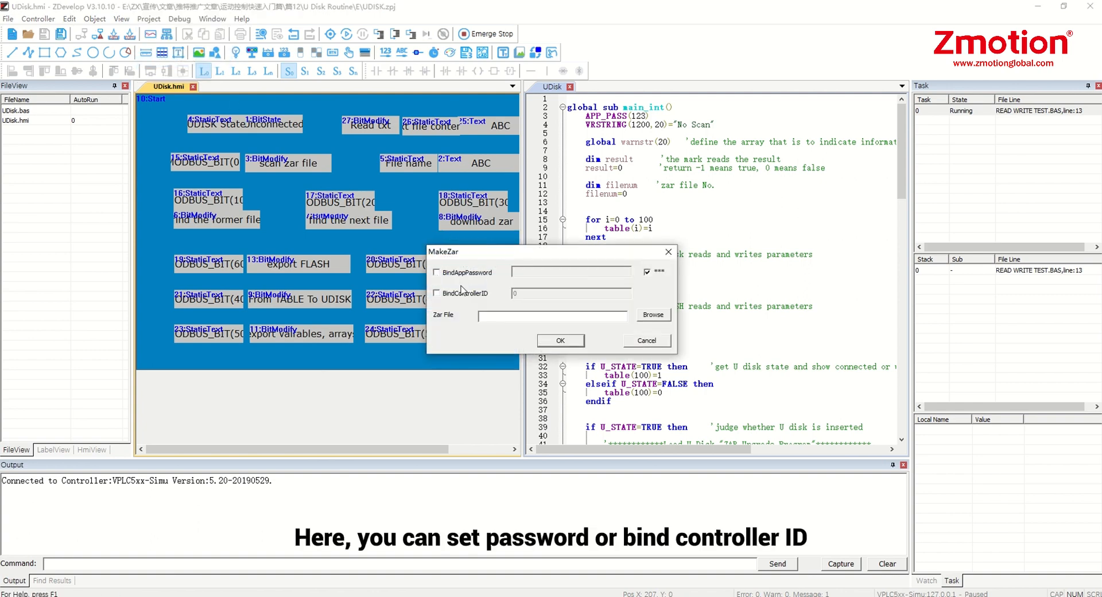
click(652, 315)
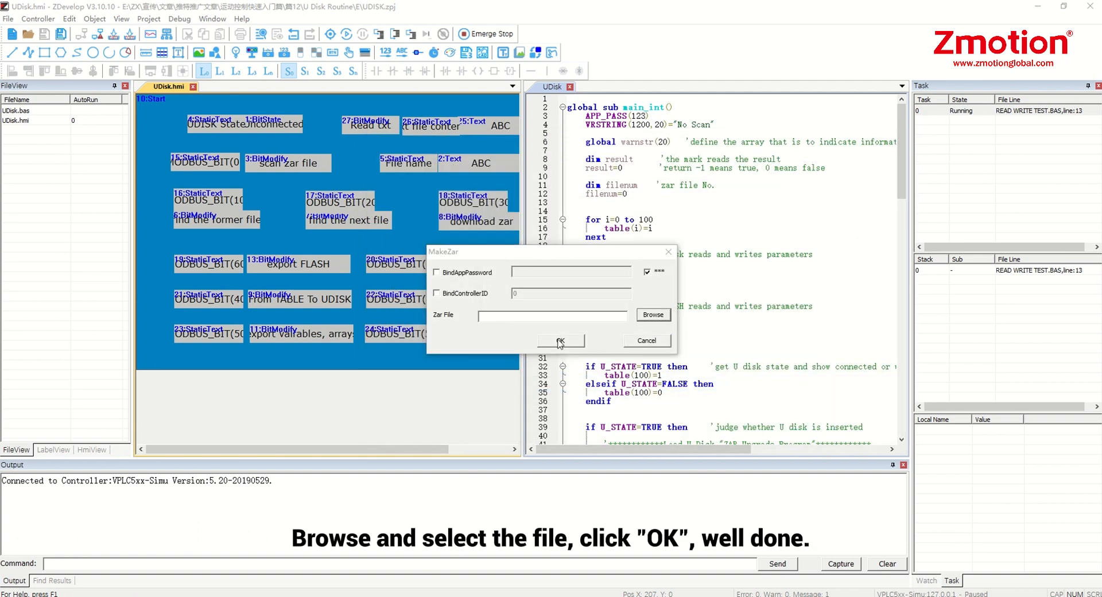
click(560, 340)
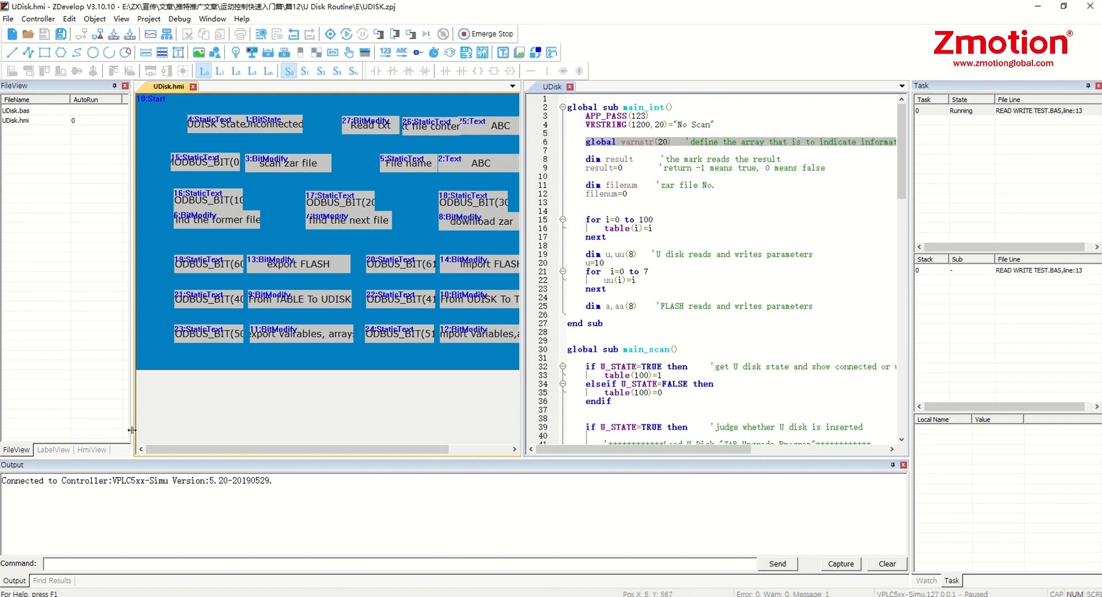
- Show window 100:warn from the HmiView tree and inspect its ABC message display
click(91, 449)
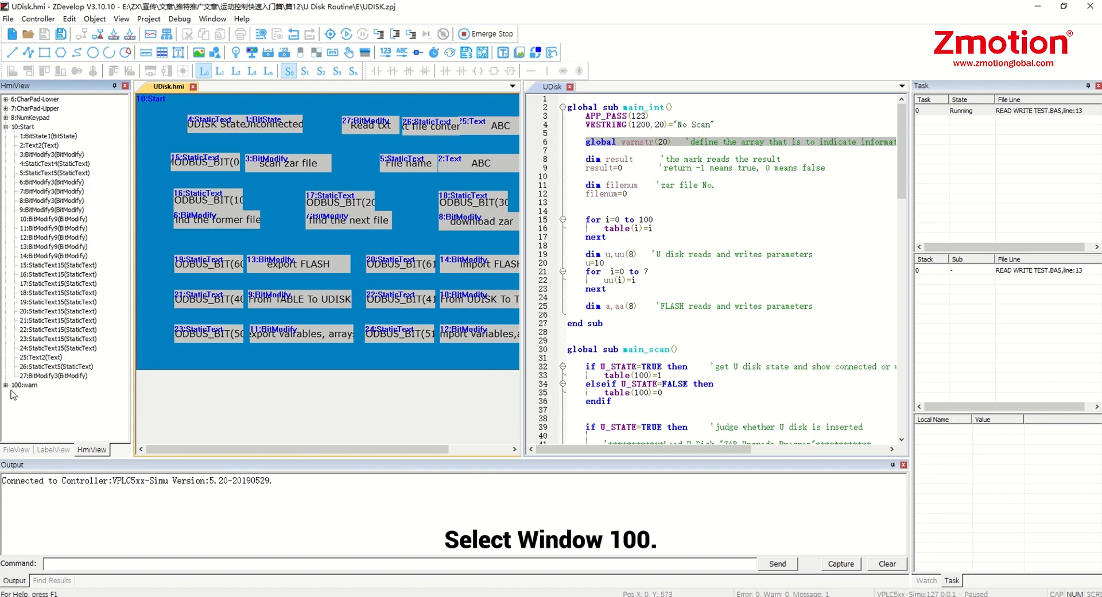
click(25, 384)
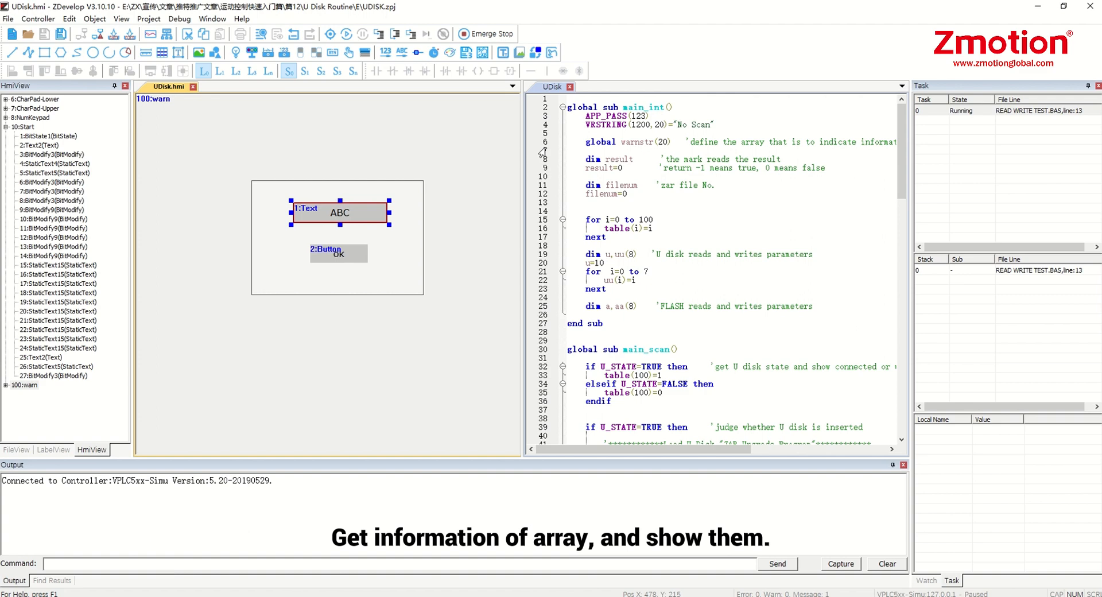
click(338, 253)
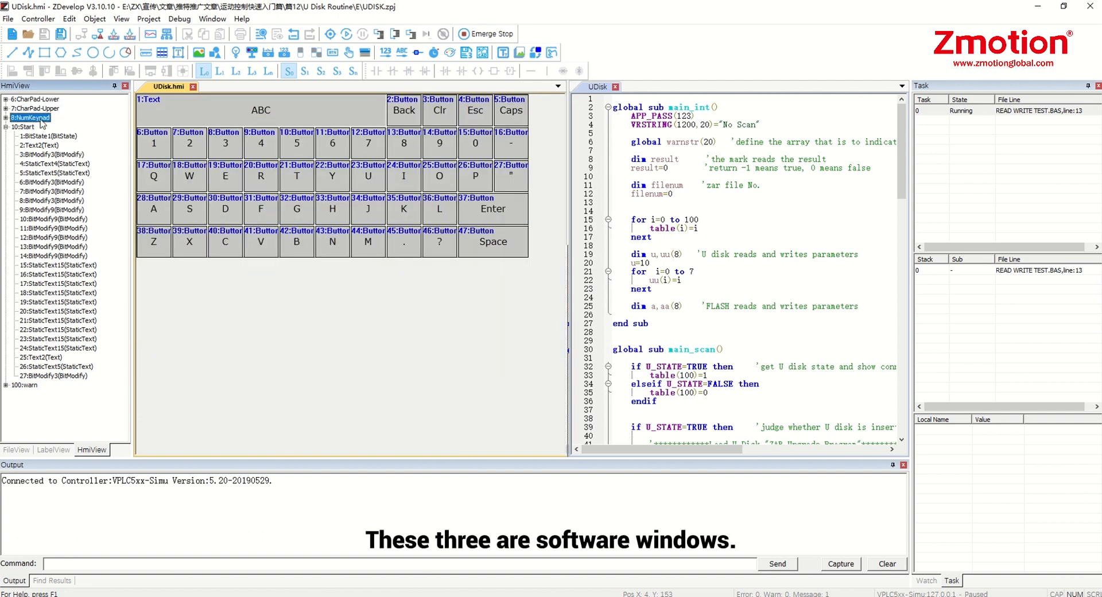
- Show the 8:NumKeypad window with its on-screen keyboard layout
click(30, 118)
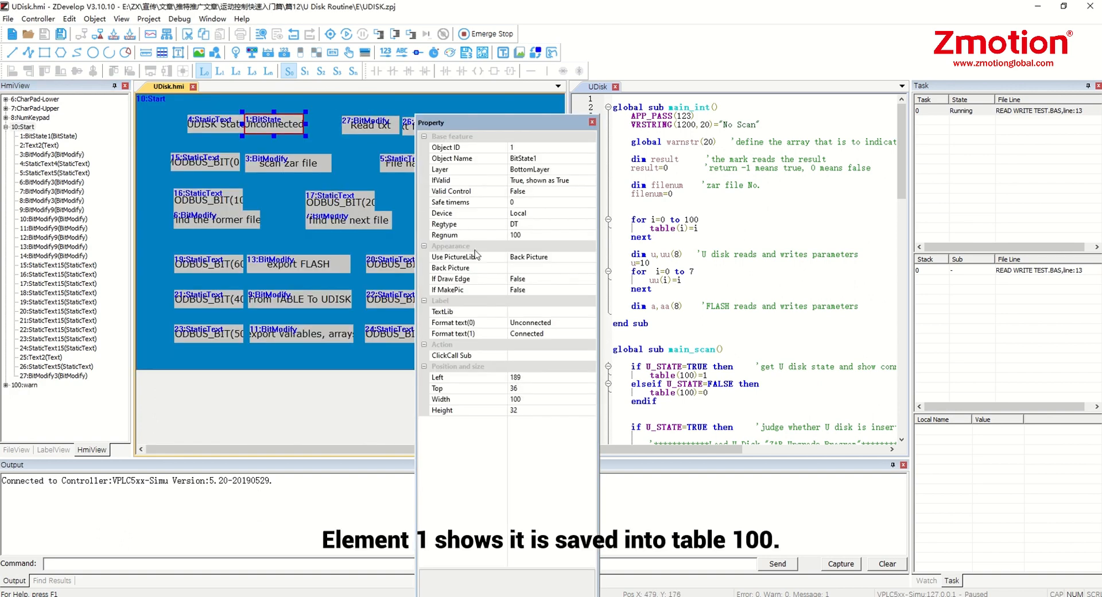
mouse_move(512, 224)
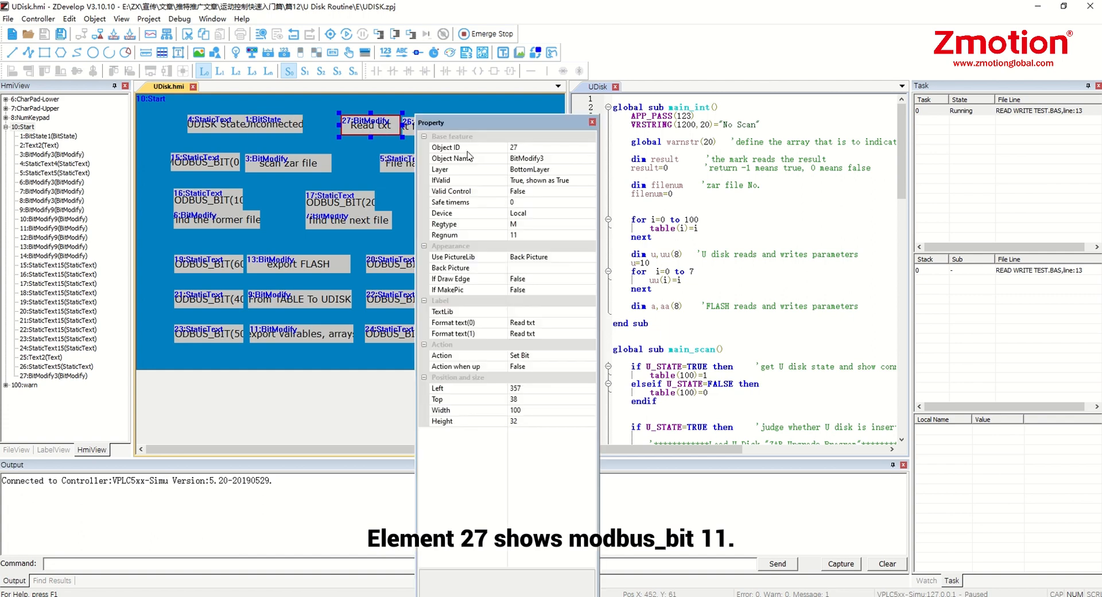
mouse_move(525, 230)
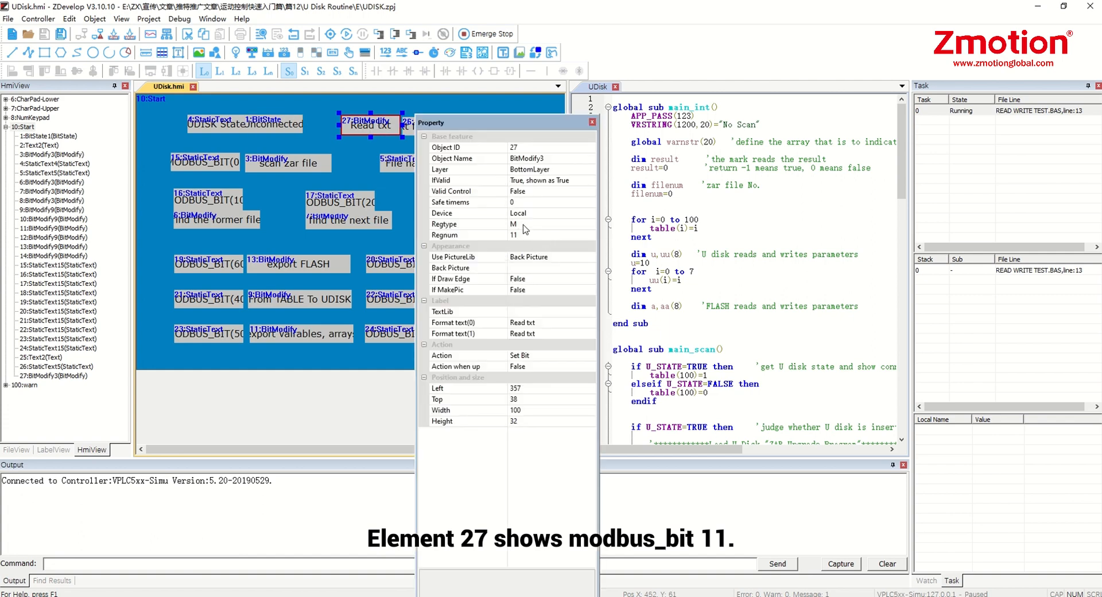
mouse_move(546, 326)
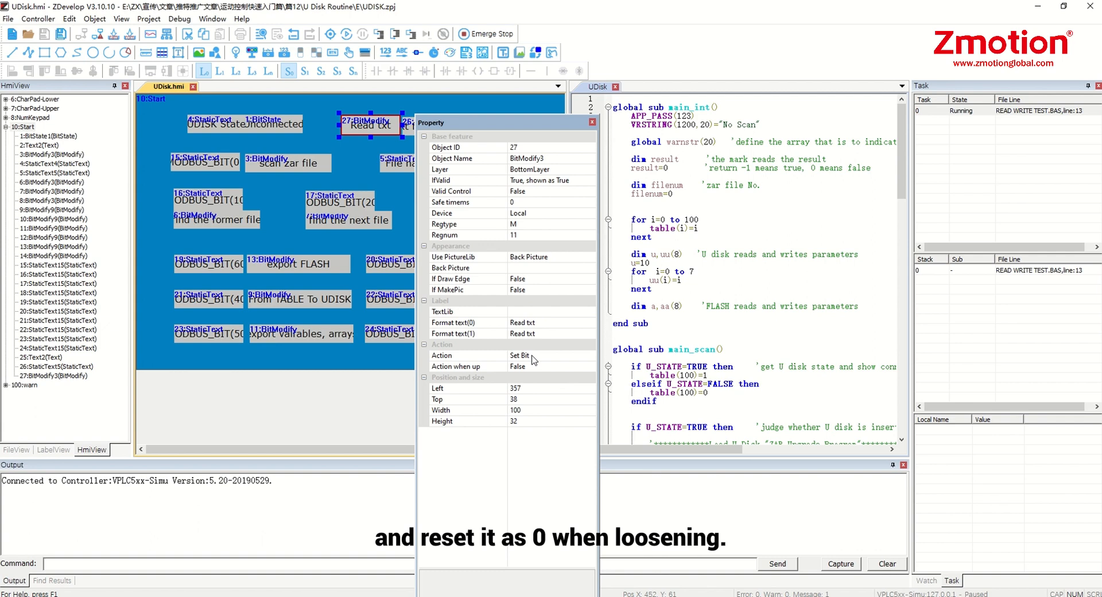
mouse_move(536, 360)
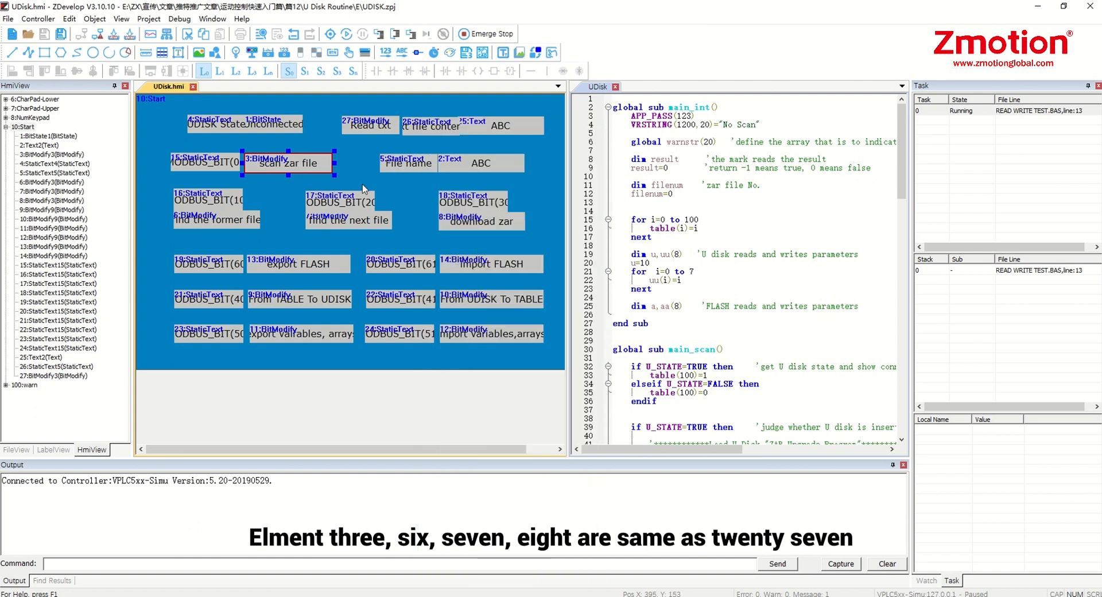
mouse_move(349, 222)
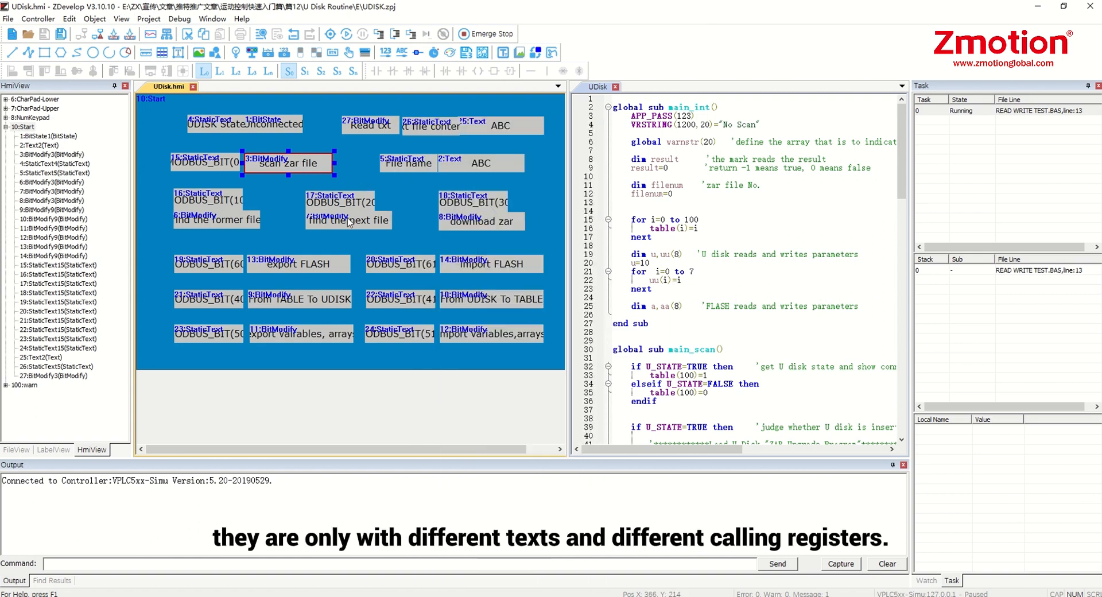
mouse_move(496, 224)
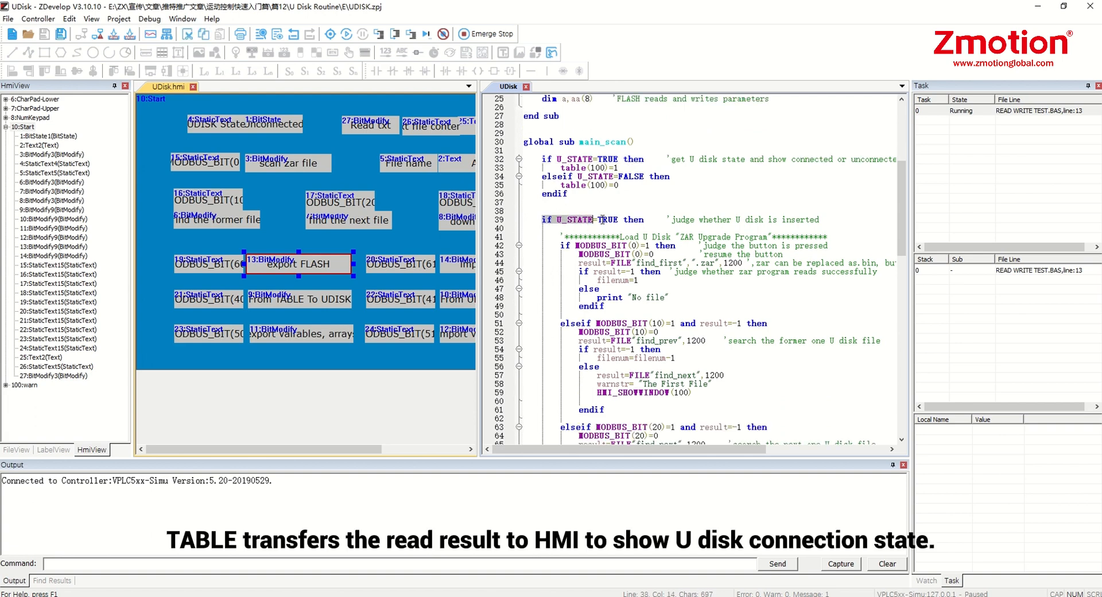
- Highlight main_scan's U disk inserted checks and the bit 10 find-previous-file branch
click(852, 224)
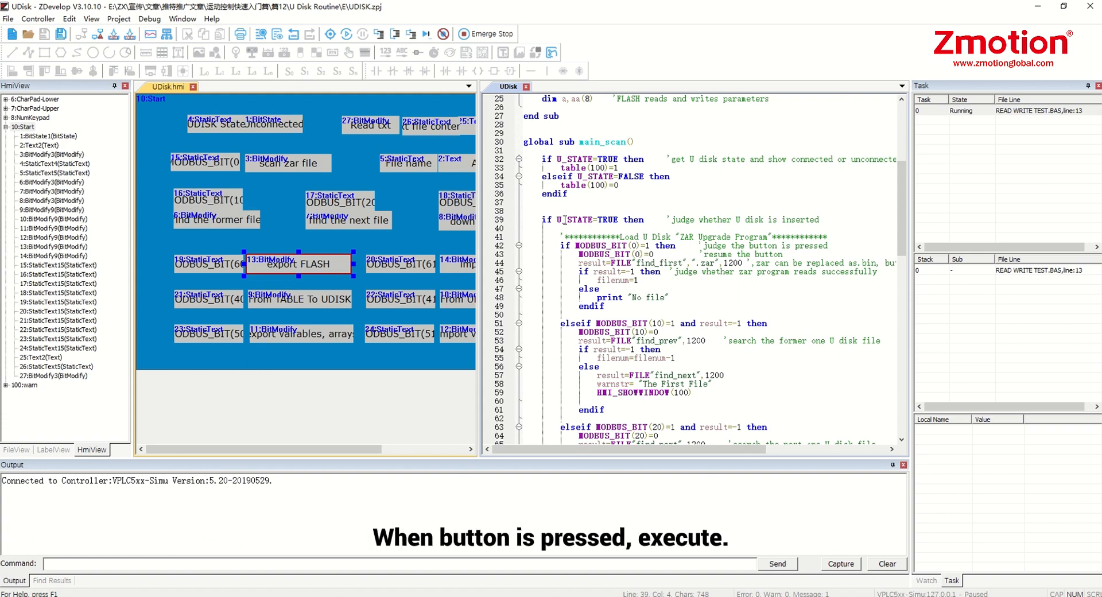
click(562, 245)
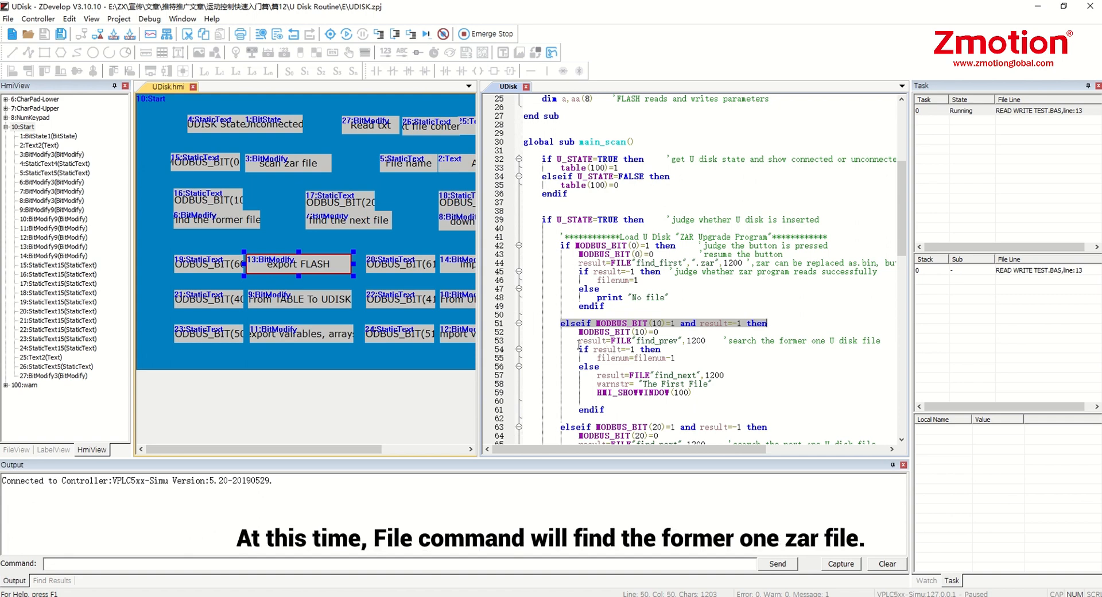
click(795, 343)
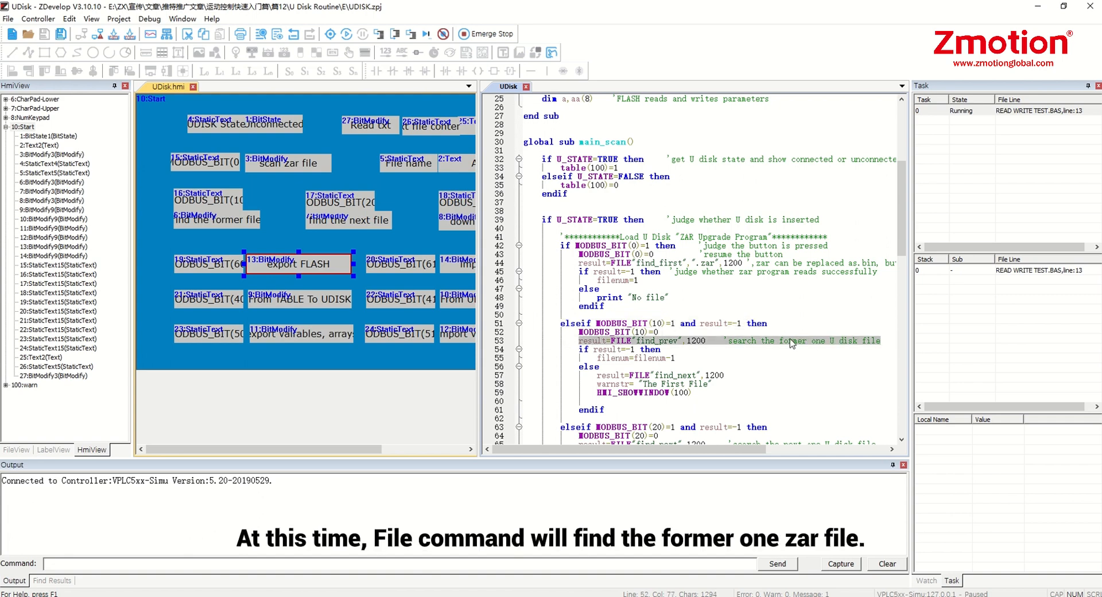
mouse_move(849, 345)
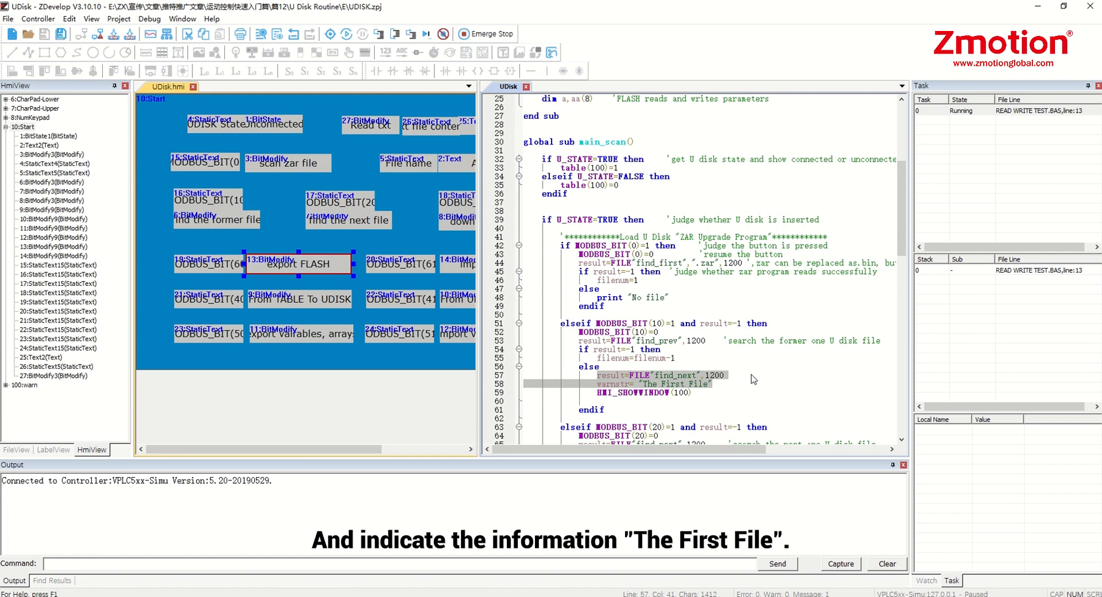
- Scroll main_scan down to the MODBUS_BIT(20) find-next and MODBUS_BIT(30) download-zar branches
scroll(down, 3)
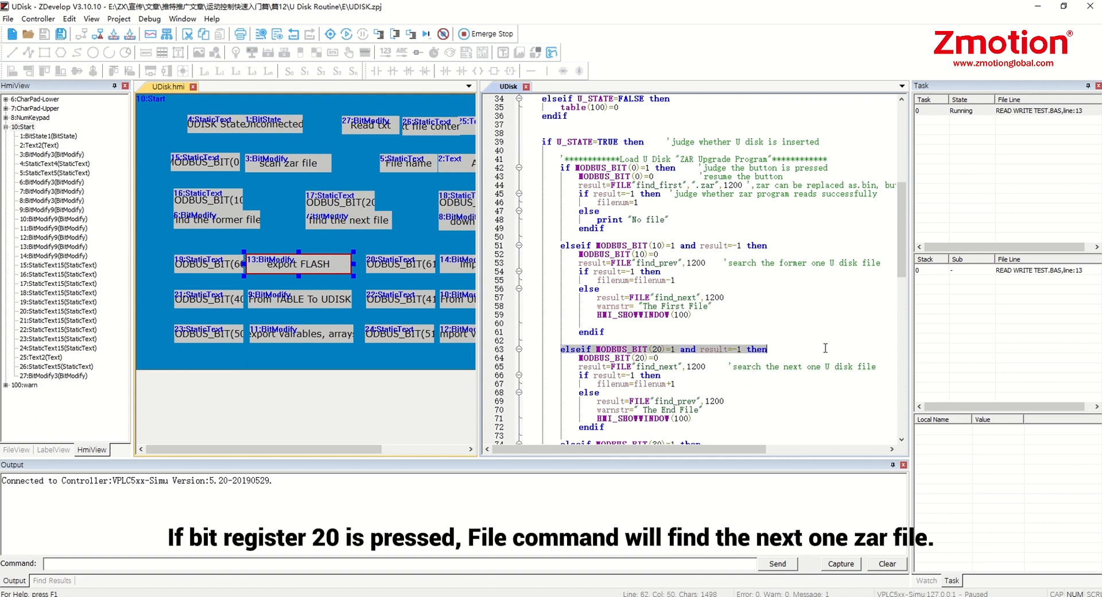
mouse_move(606, 392)
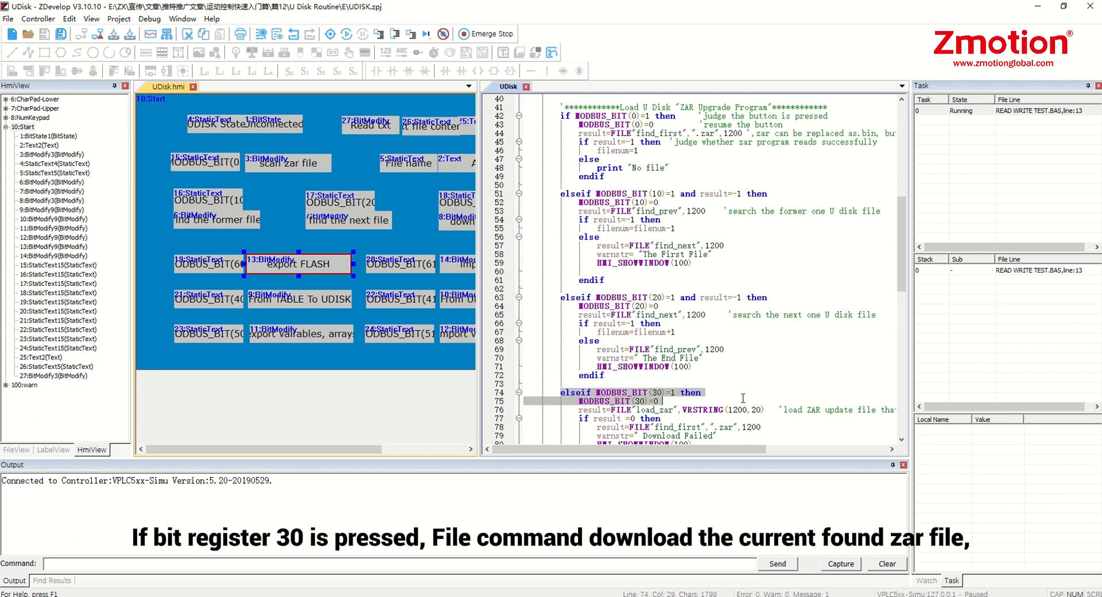
scroll(down, 3)
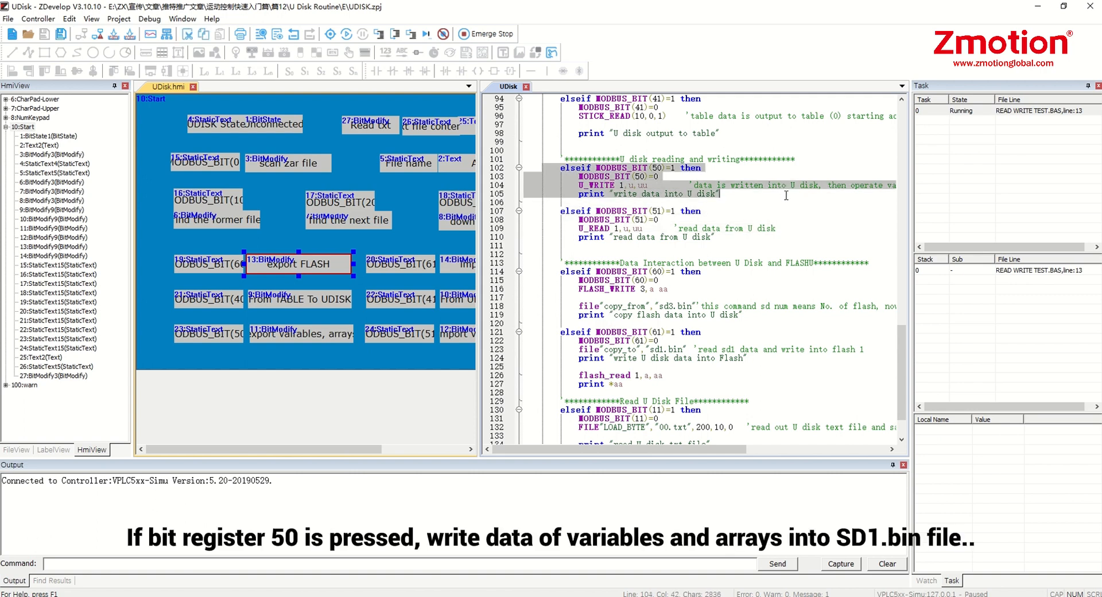
mouse_move(644, 197)
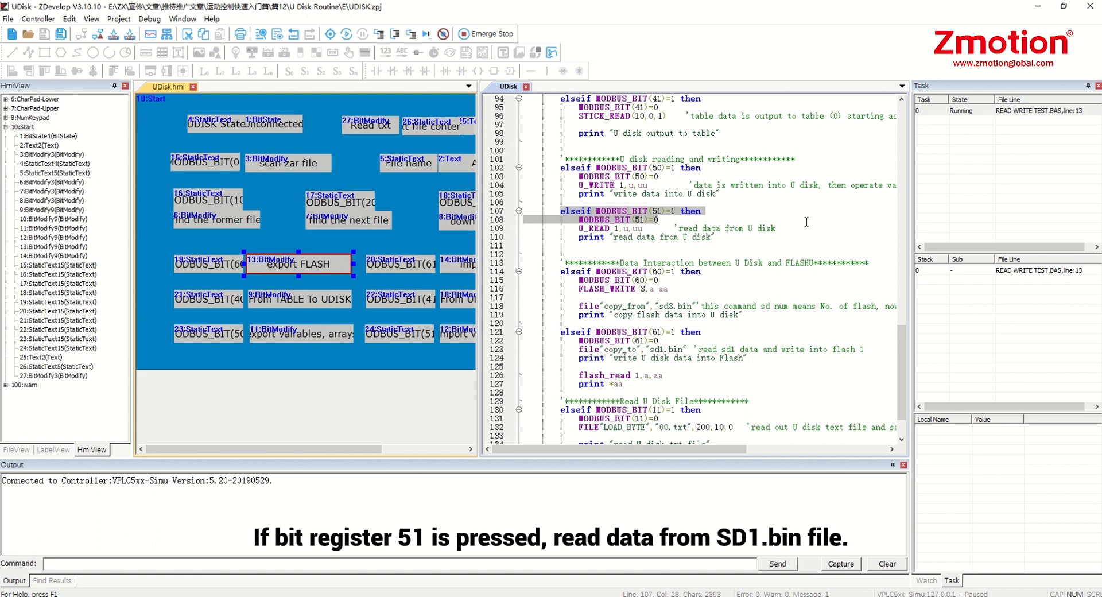
- Highlight the MODBUS_BIT 51 U disk read branch and the bit 61 branch copying sd1.bin into flash 1
click(703, 227)
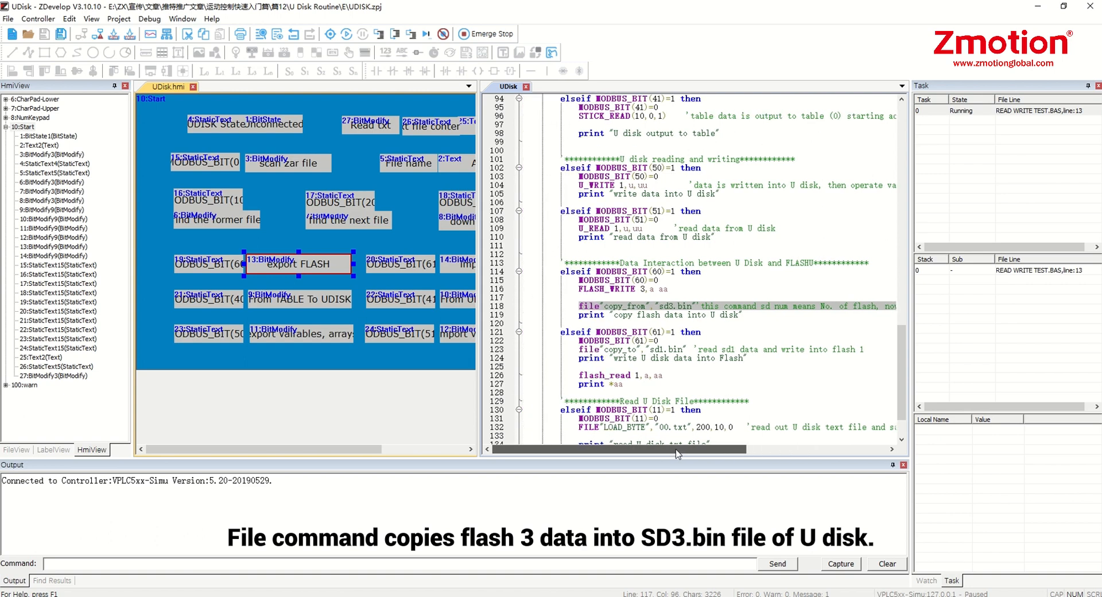
click(576, 305)
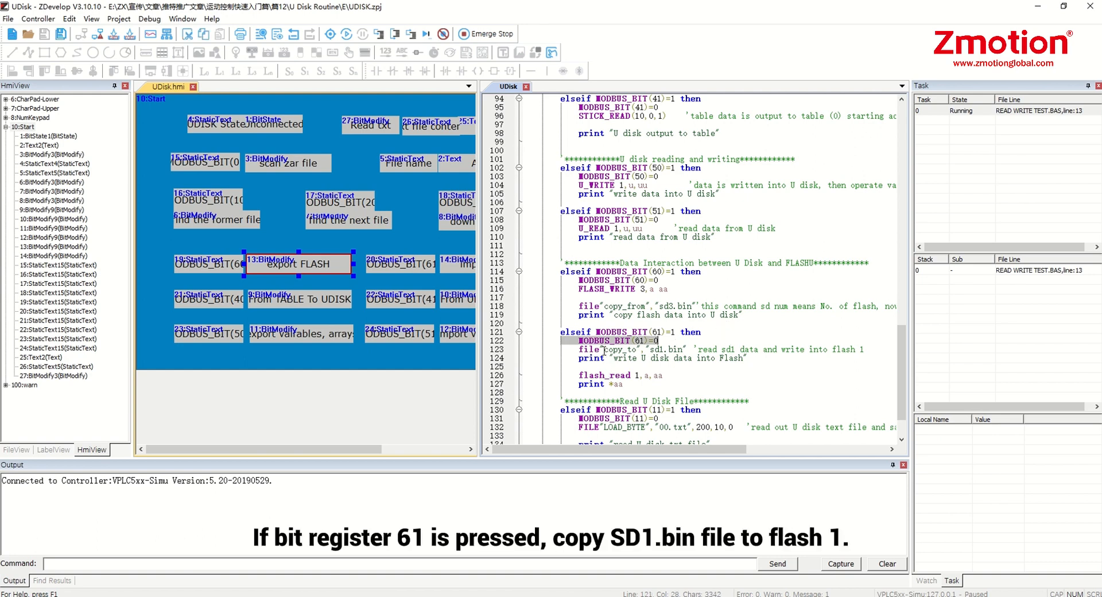
click(837, 321)
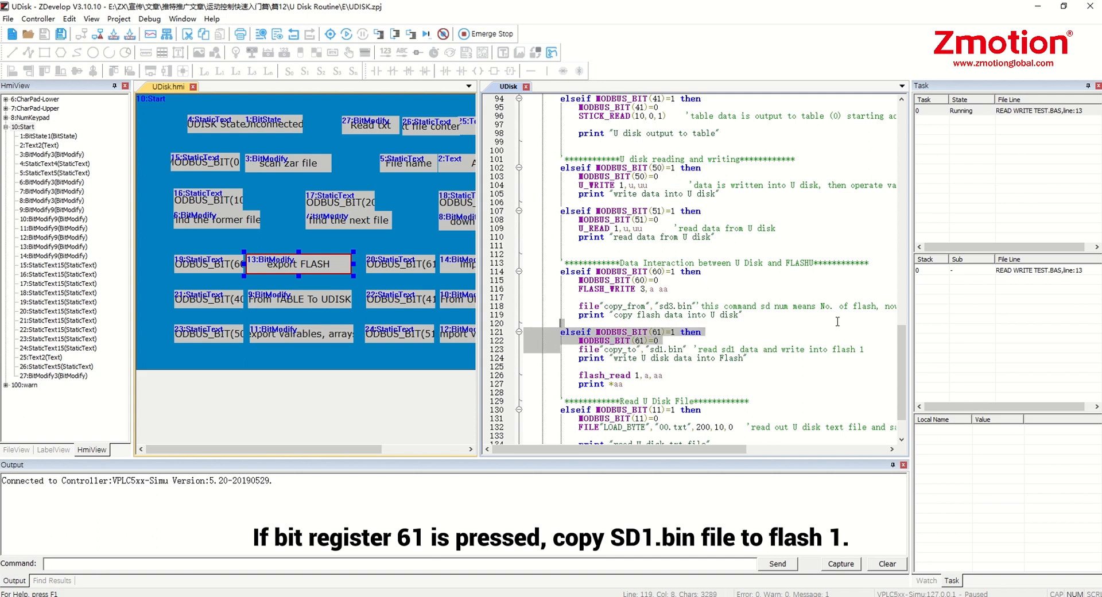